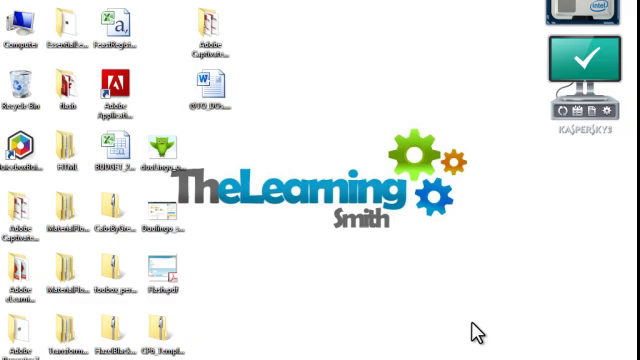
Start Adobe Captivate 7 from its desktop shortcut so the welcome screen appears.
left_click(12, 348)
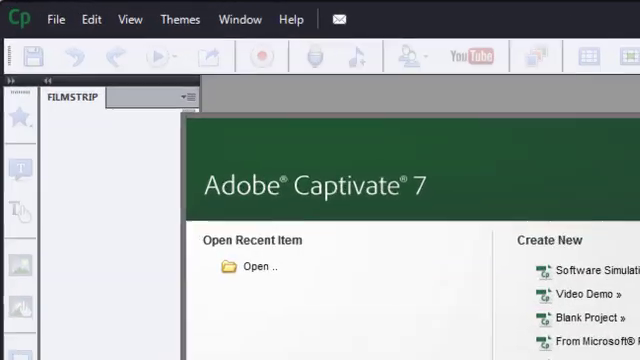
Create a blank project from File > New Project with a Custom size of 981 wide by 608 high.
left_click(56, 20)
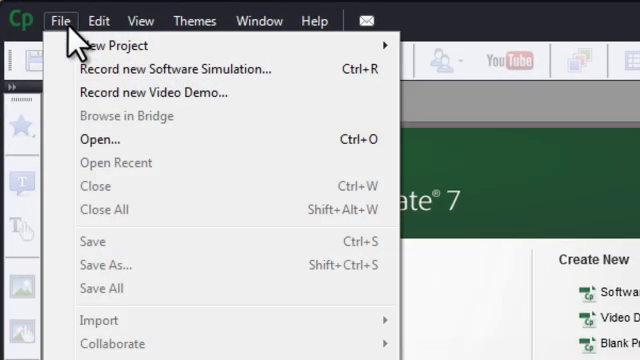
mouse_move(108, 44)
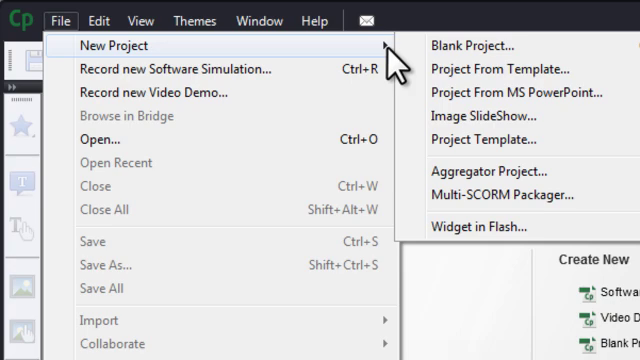
left_click(482, 44)
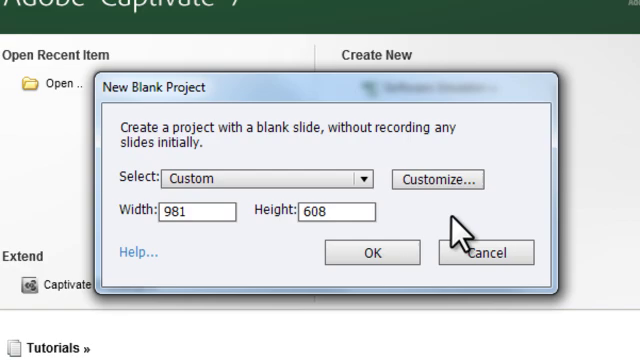
left_click(484, 252)
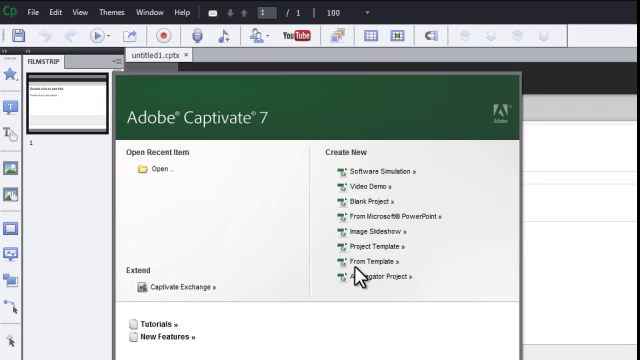
Save the untitled project as a file in My Documents > My Adobe Captivate Projects.
left_click(356, 204)
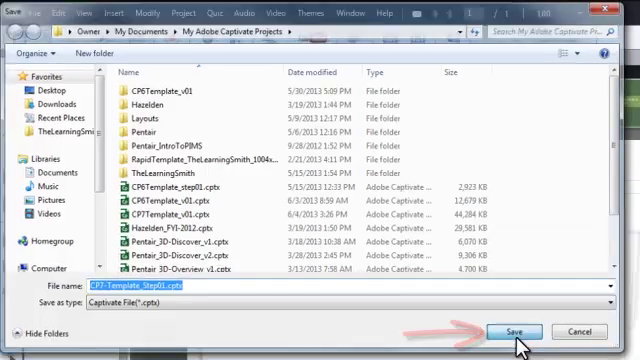
left_click(512, 332)
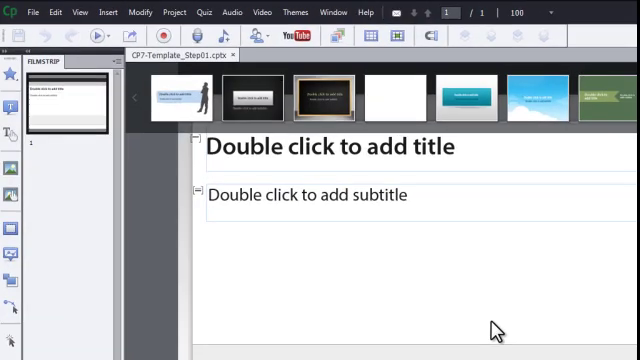